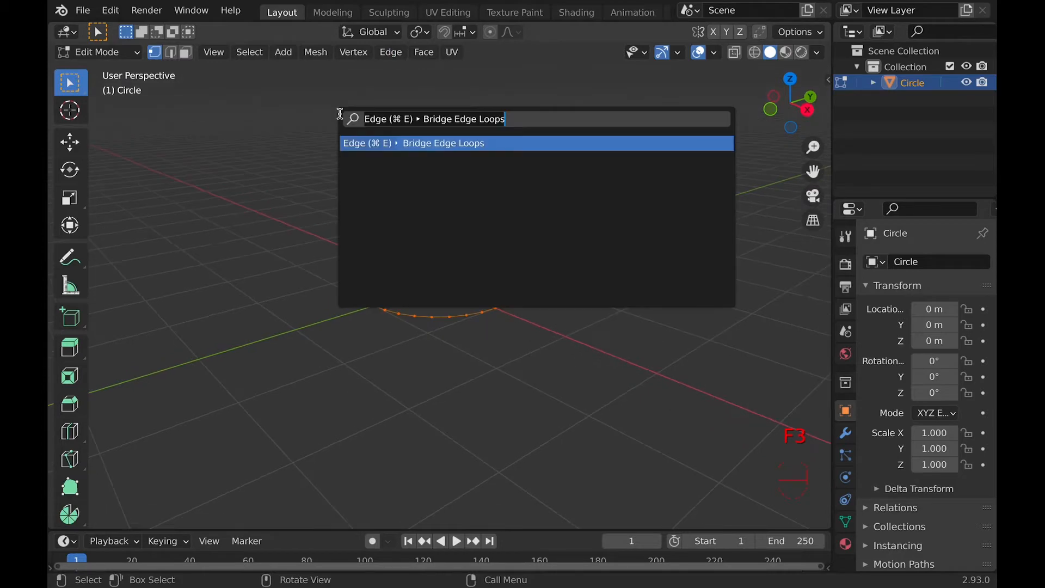
Search the command menu for 'bridge' to find Bridge Edge Loops.
text(bridge)
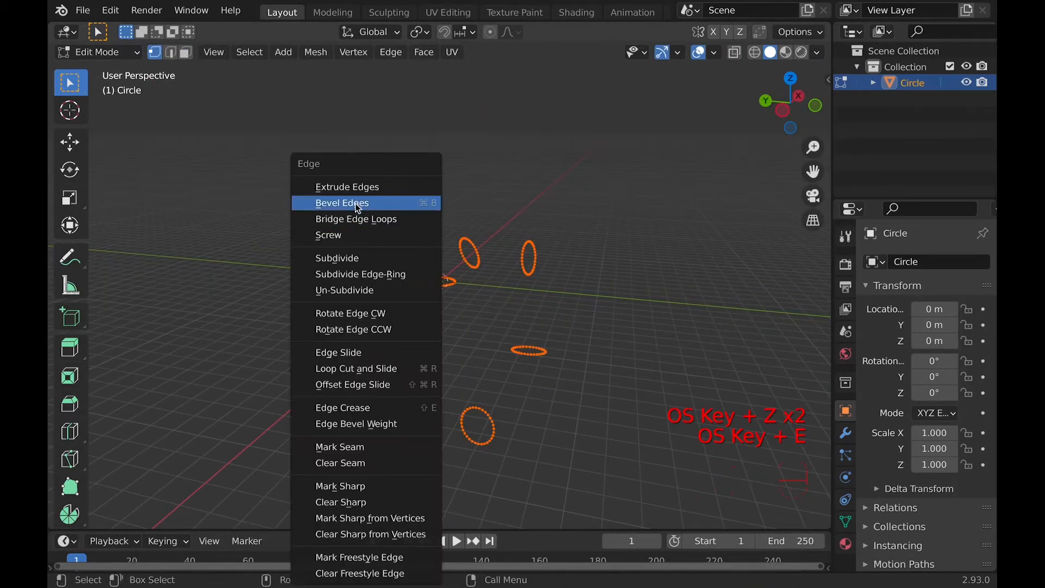
Bridge the separate circle loops into a bent tube and view the Connect Loops choices.
click(356, 219)
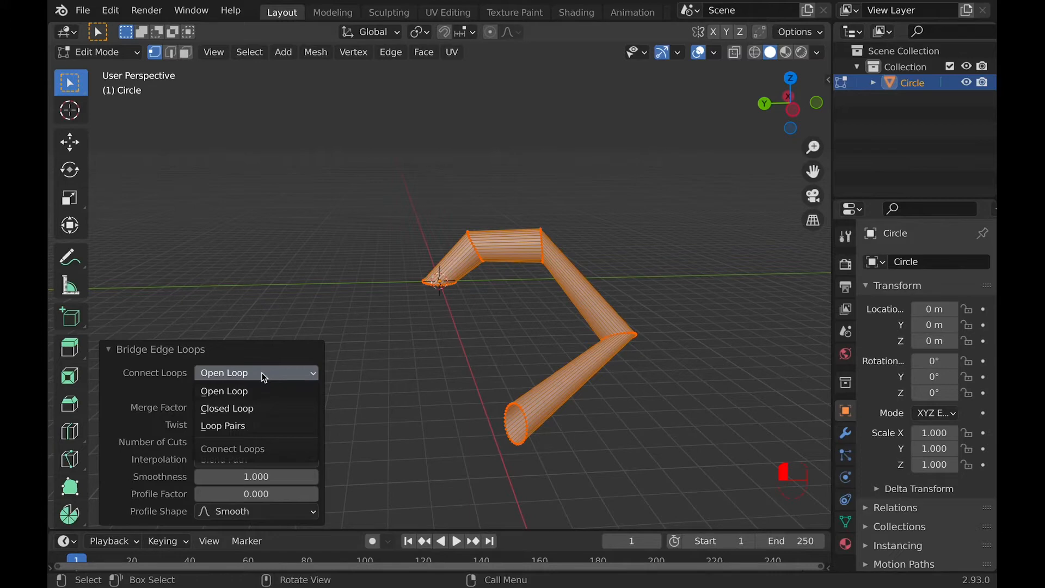
click(227, 409)
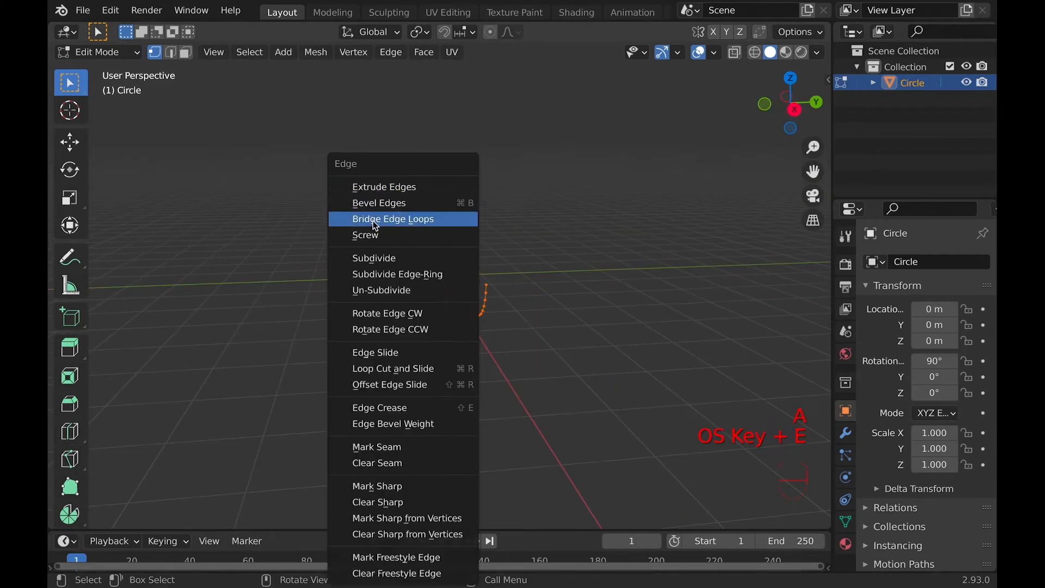
Apply Bridge Edge Loops to the circle stack, then adjust Merge Factor.
click(393, 219)
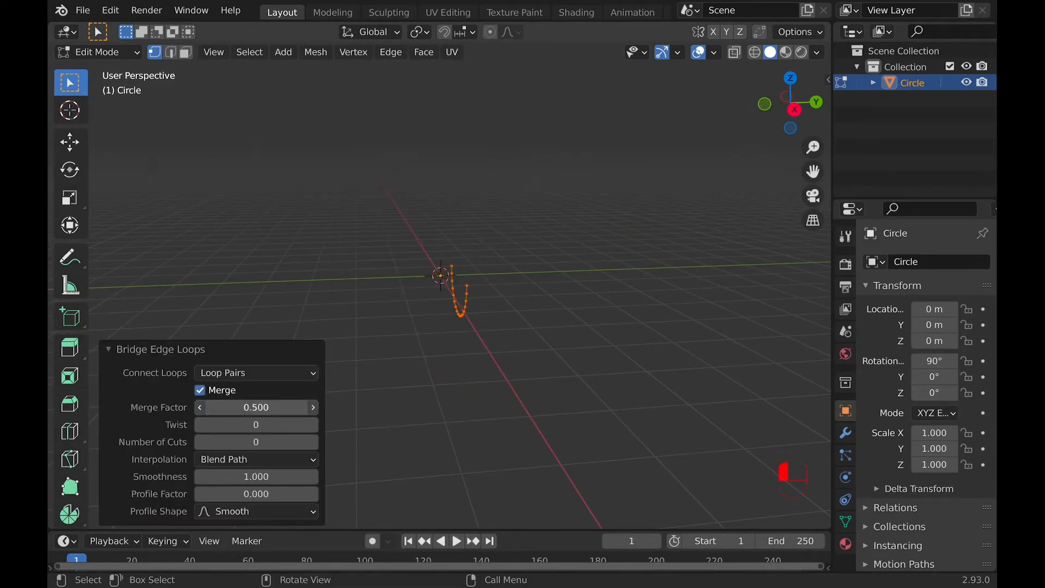
drag(267, 407, 220, 407)
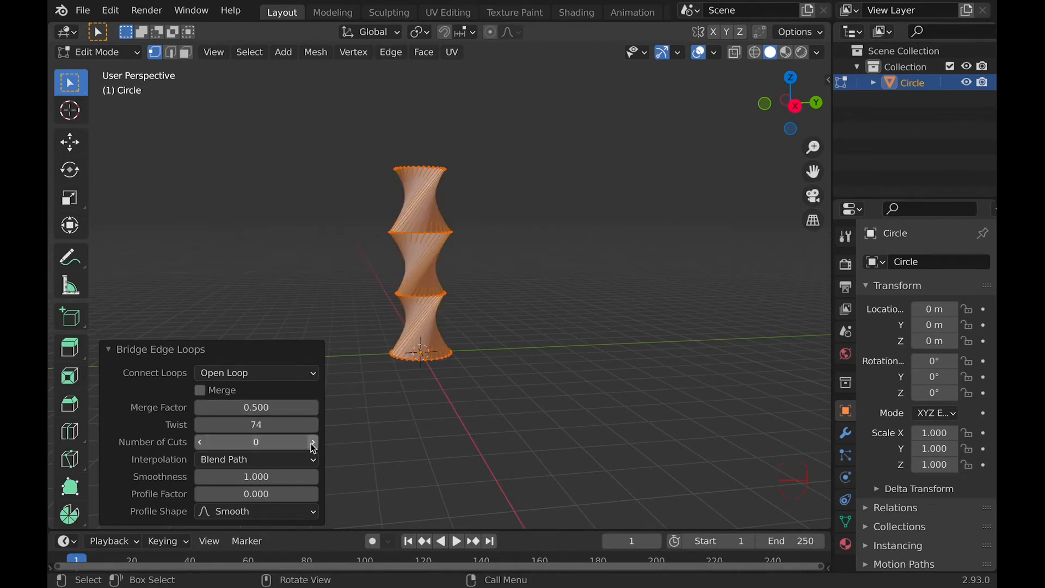
Set Number of Cuts to 8 in the Bridge Edge Loops panel.
click(312, 442)
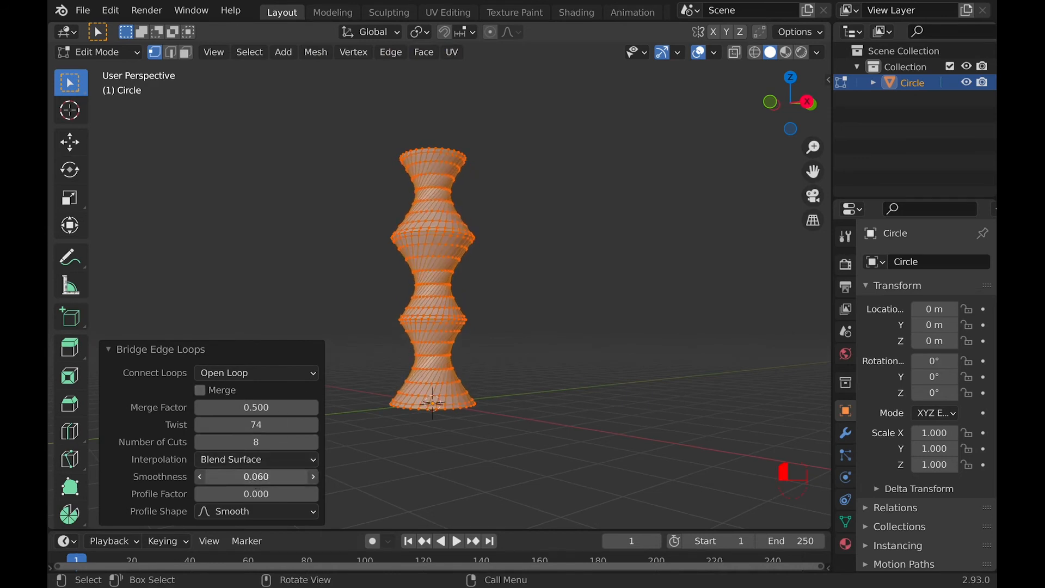
Drag Smoothness up to 0.640 and Profile Factor to 0.560.
drag(257, 476, 313, 476)
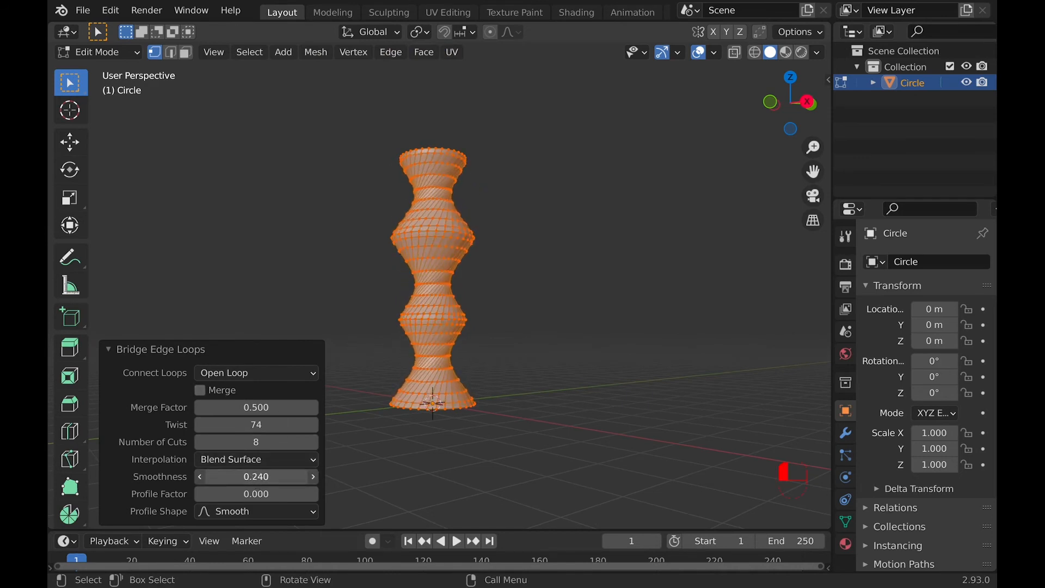
drag(227, 476, 256, 476)
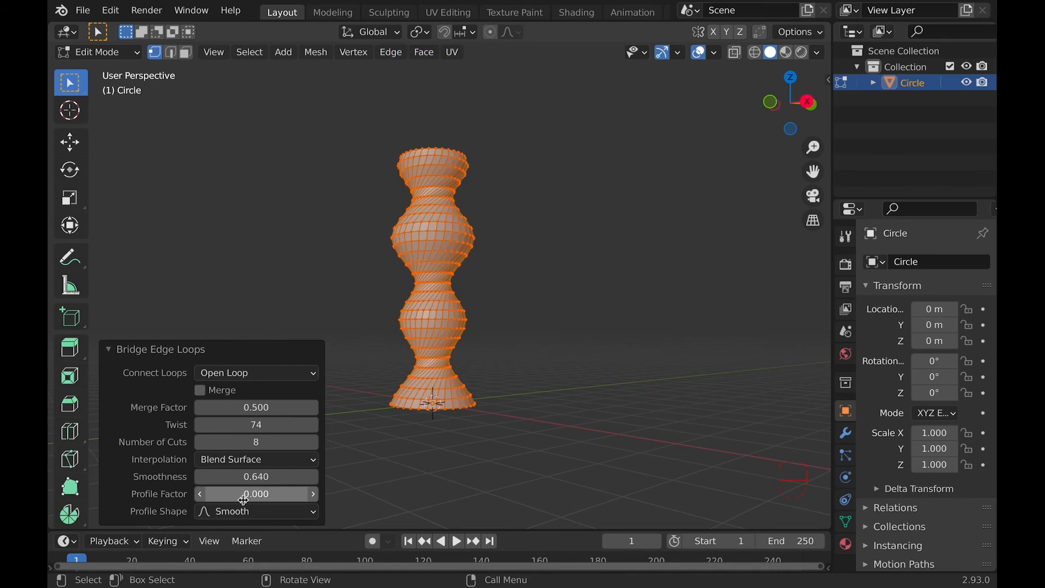
drag(226, 493, 280, 494)
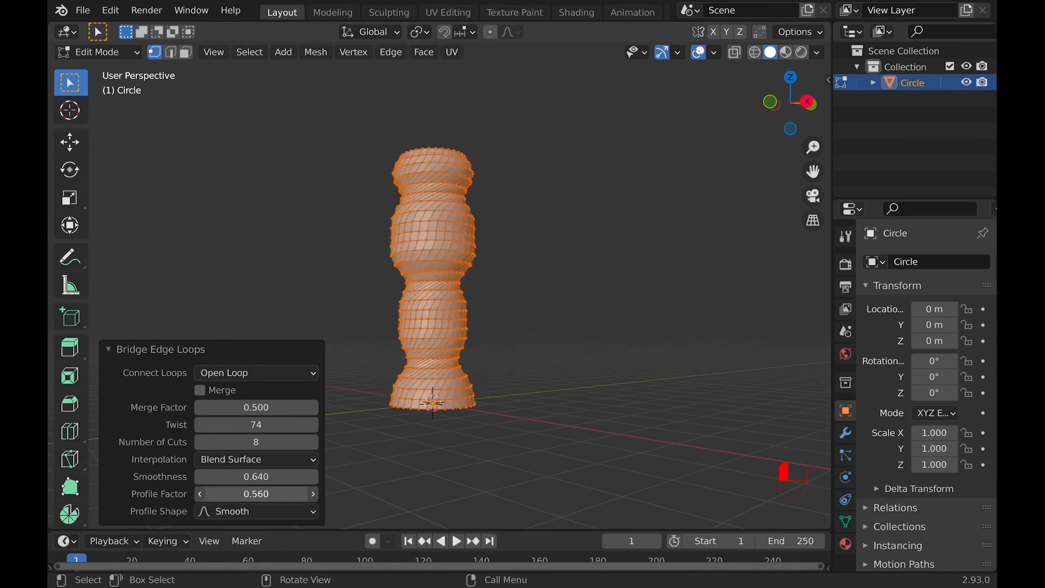